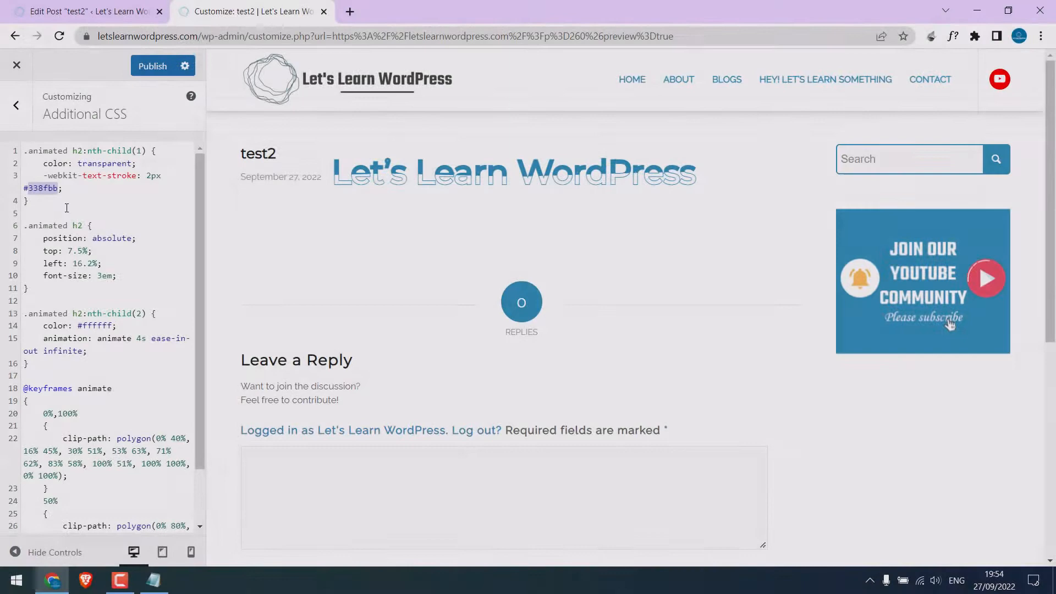
Step: Set the -webkit-text-stroke colour to #ff0000 so the heading outline shows red
{"action": "type", "text": "#ff00"}
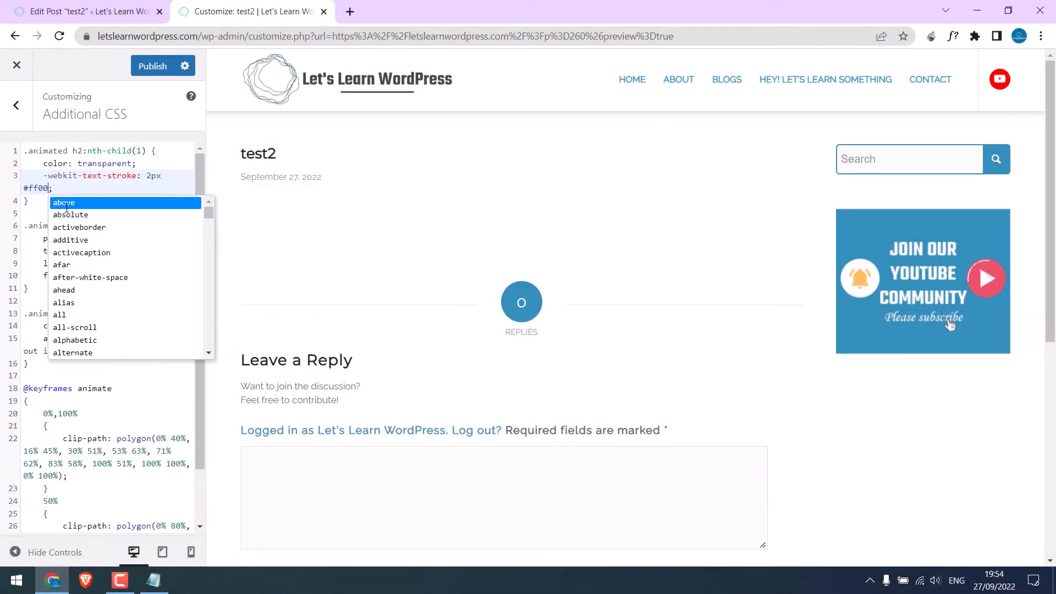
{"action": "type", "text": "00"}
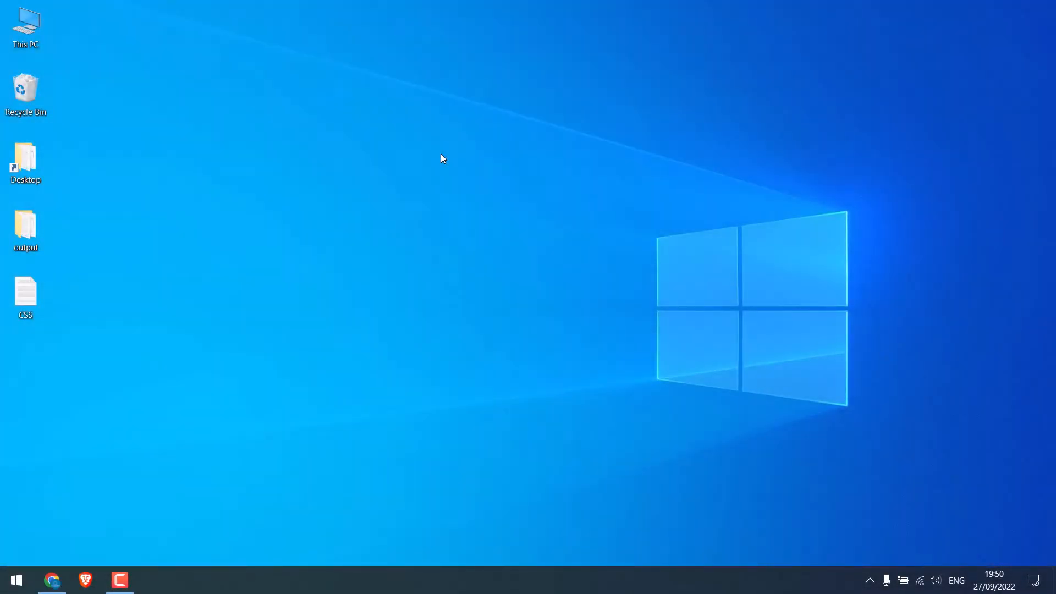
{"action": "mouse_move", "coordinate": [160, 454]}
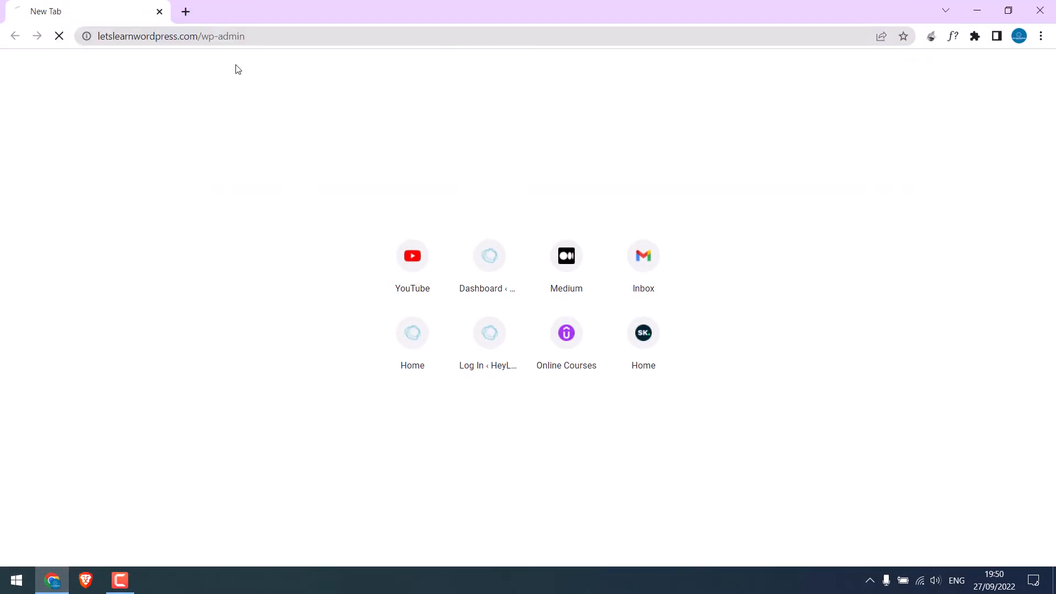
Step: Log in to wp-admin as user saujan and land on the Dashboard
{"action": "type", "text": "saujan"}
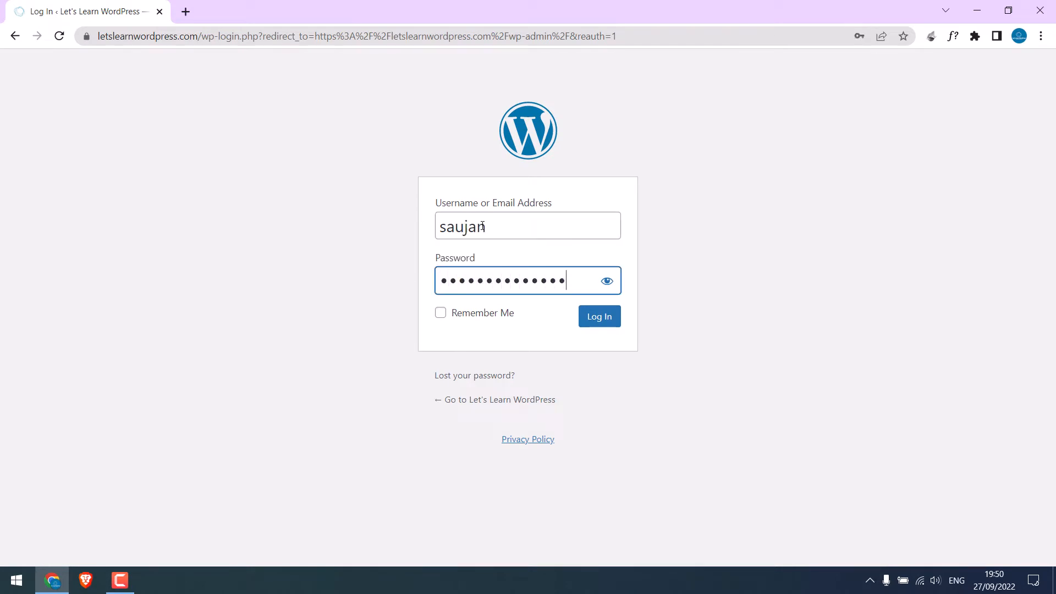
{"action": "left_click", "coordinate": [598, 316]}
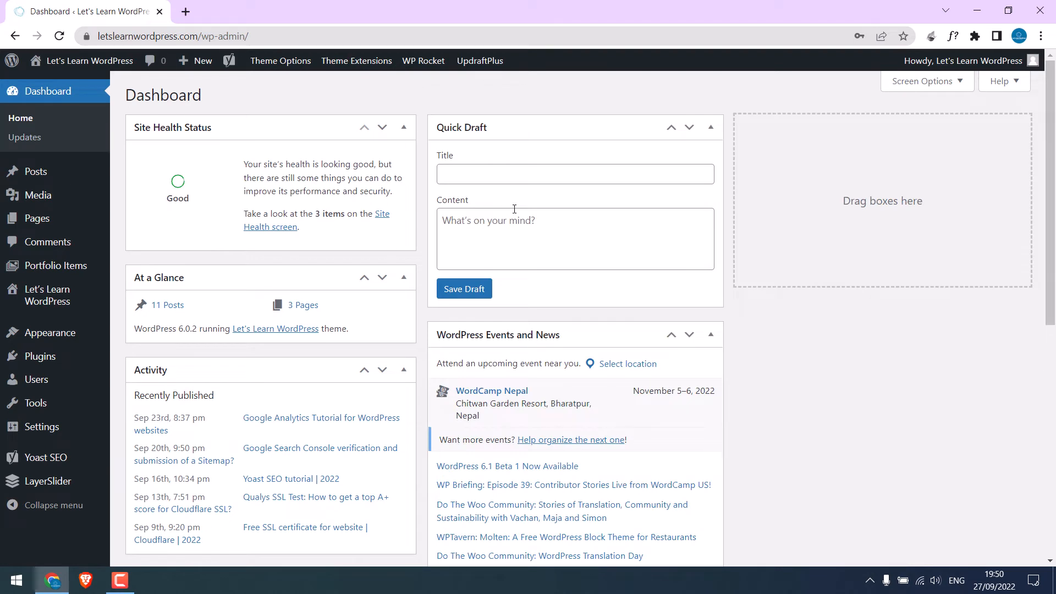
{"action": "mouse_move", "coordinate": [77, 187]}
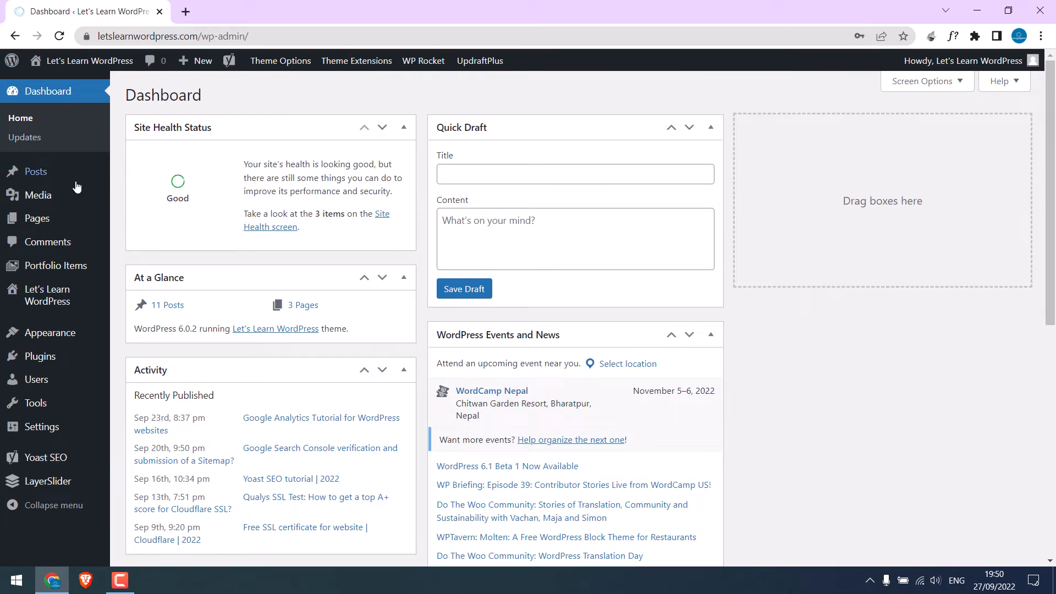
{"action": "mouse_move", "coordinate": [35, 172]}
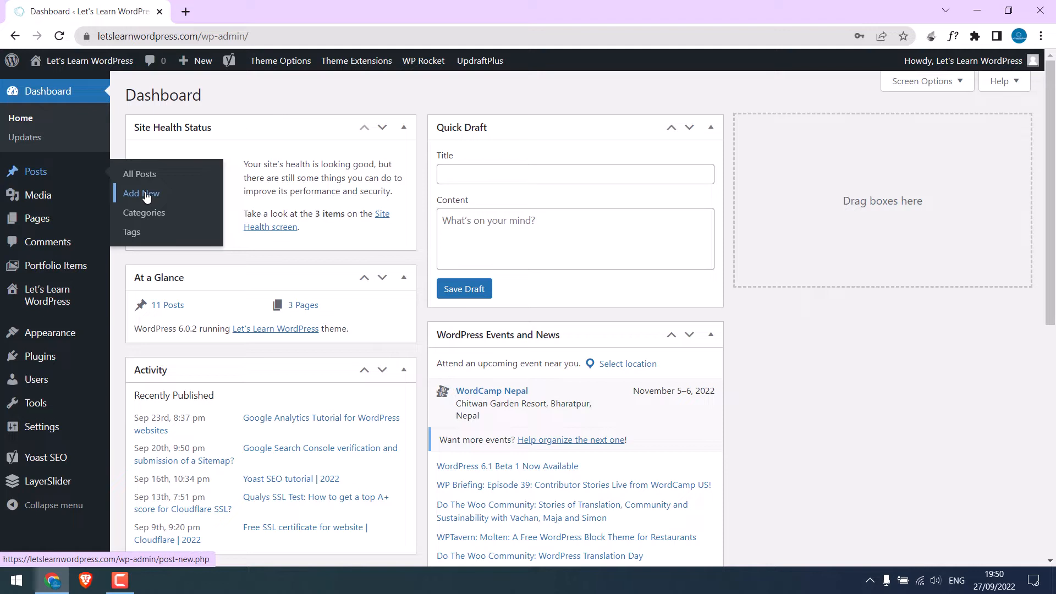
Step: Use Posts > Add New to get a blank Add New Post editor
{"action": "left_click", "coordinate": [140, 194]}
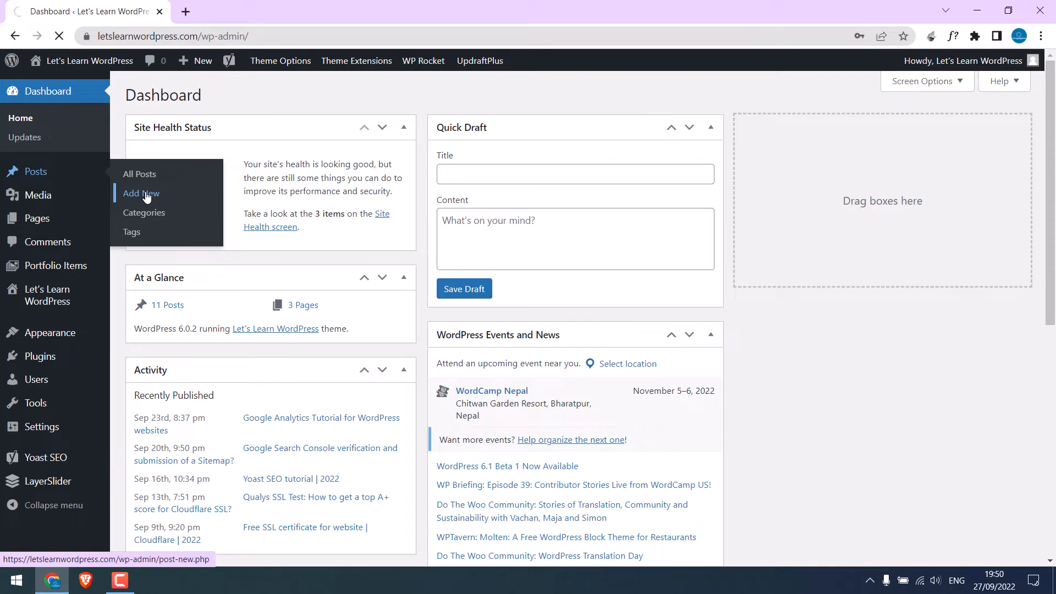
{"action": "left_click", "coordinate": [141, 193]}
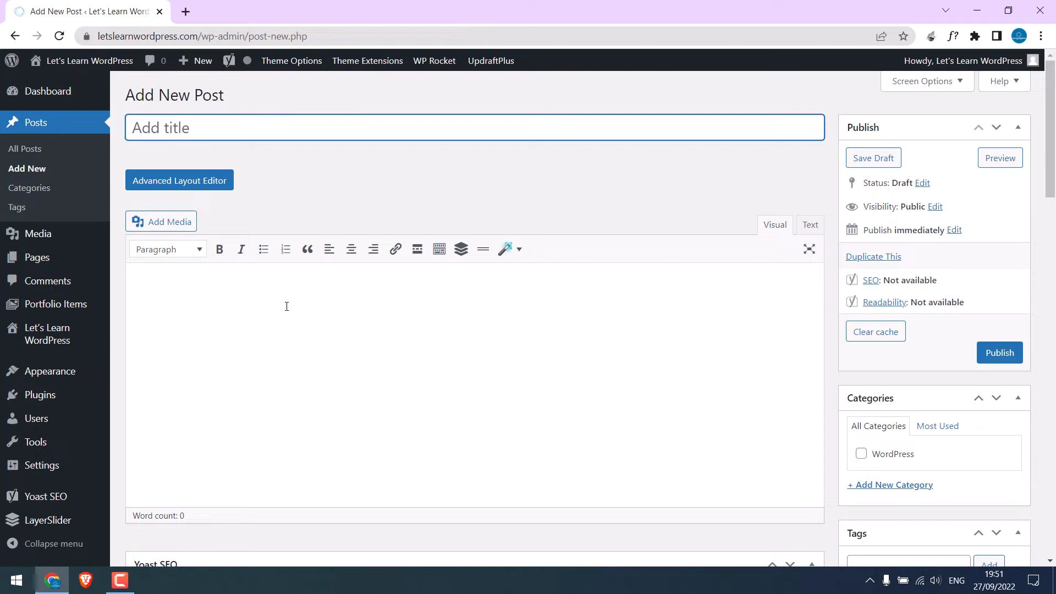
Step: Title the post test2 and start a div with class animated in the Text editor
{"action": "type", "text": "test2"}
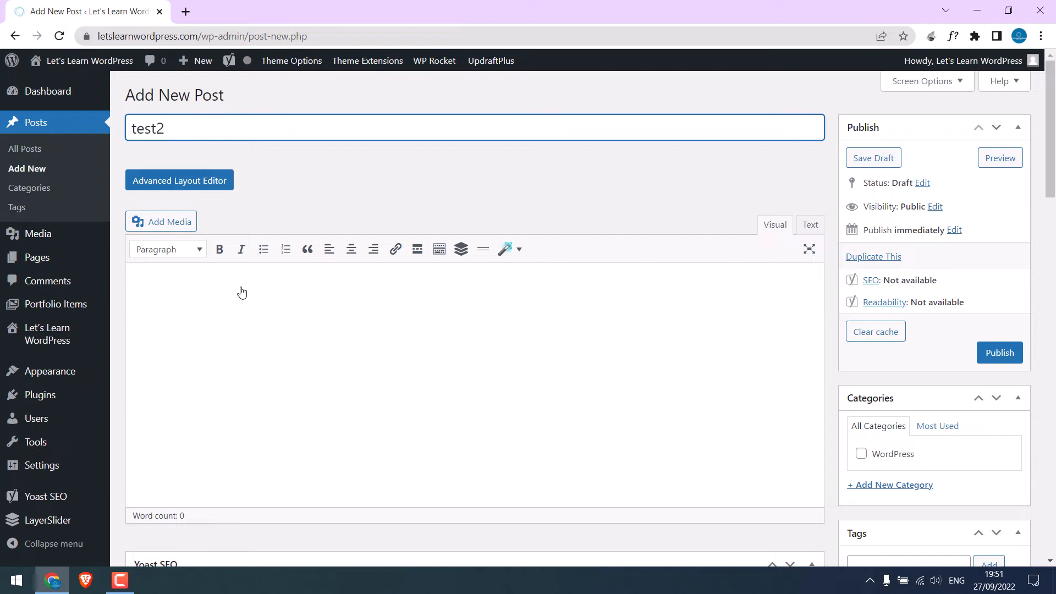
{"action": "left_click", "coordinate": [811, 225]}
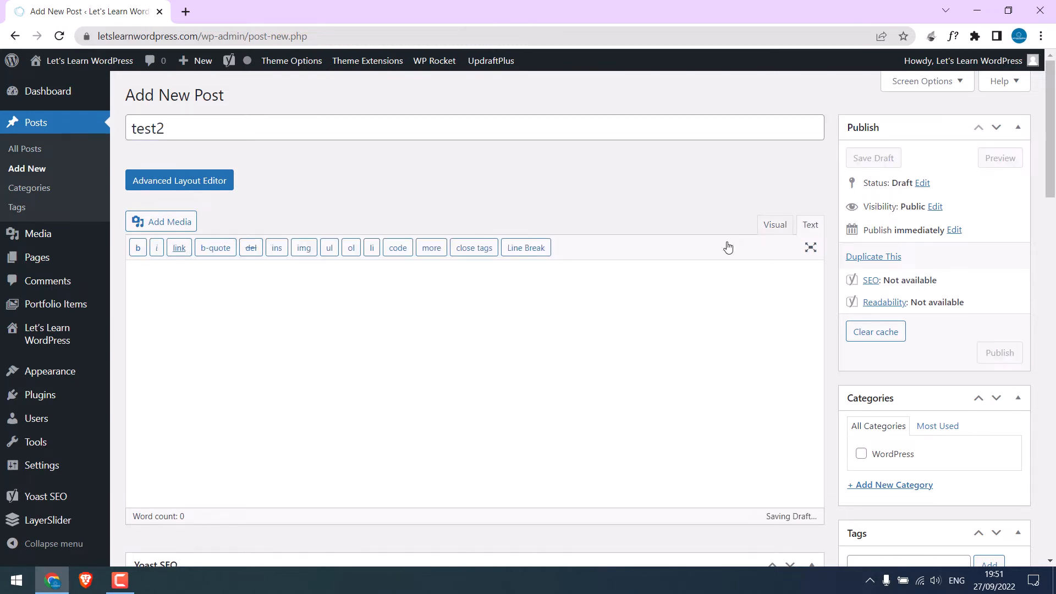
{"action": "type", "text": "<div class"}
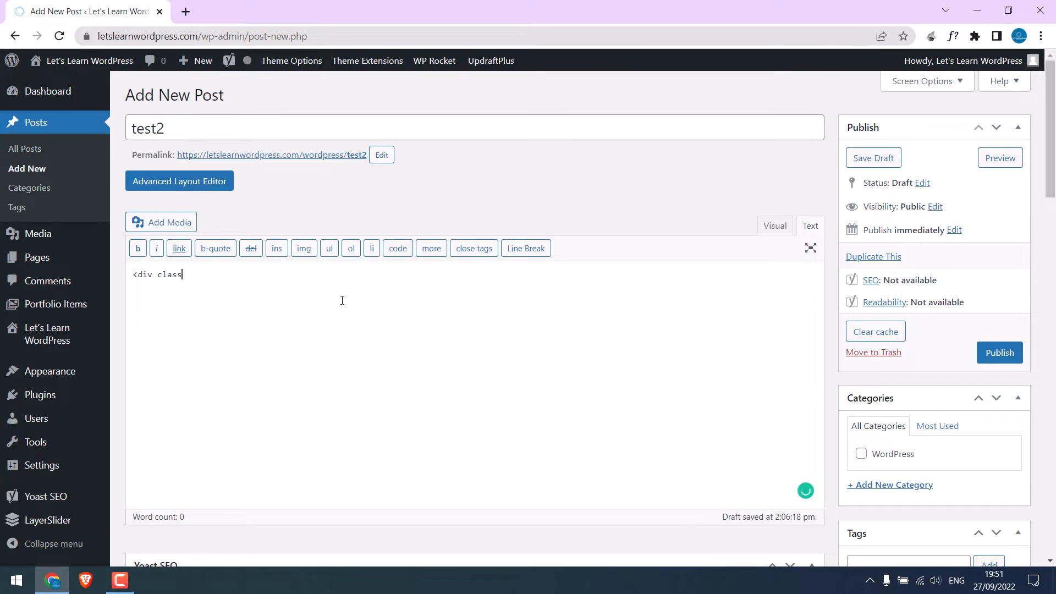
{"action": "type", "text": "= \"aninm"}
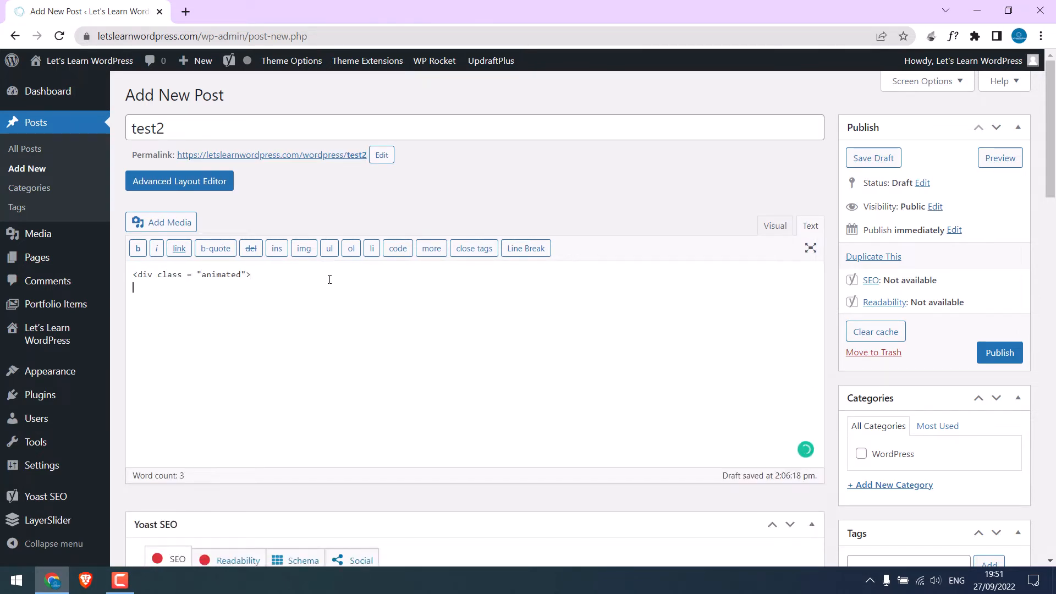
Step: Add two h2 headings reading Let's Learn WordPress inside the div
{"action": "type", "text": "<h2> Le"}
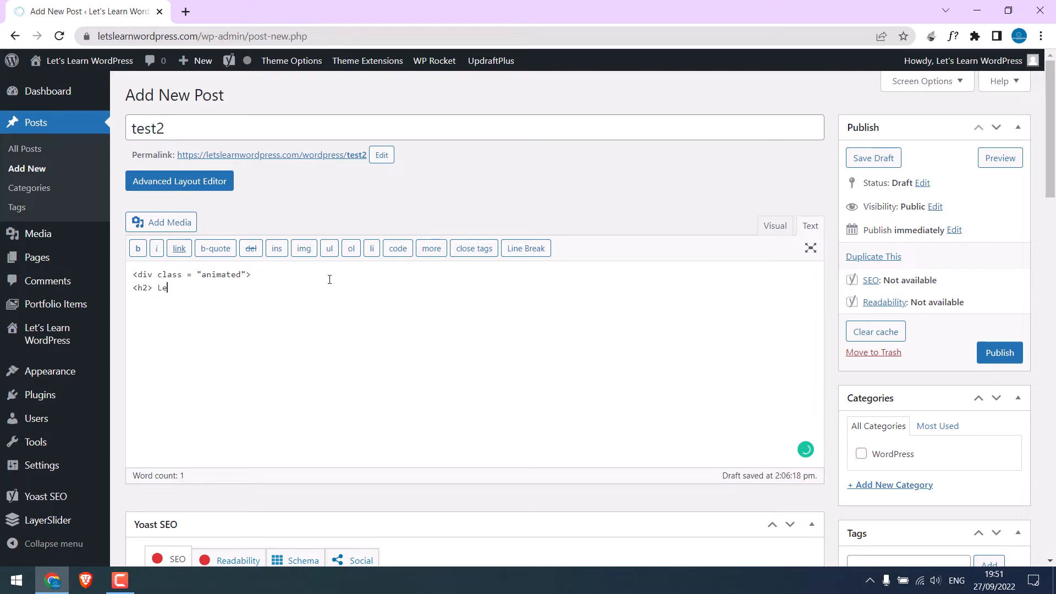
{"action": "type", "text": "t's Learn WordPress <"}
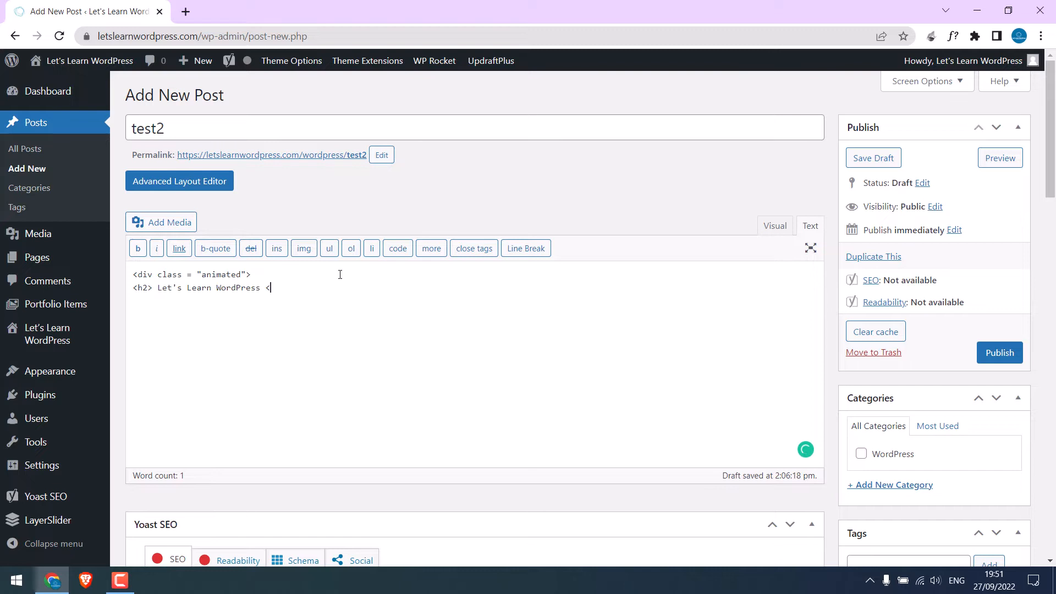
{"action": "type", "text": "/h2>"}
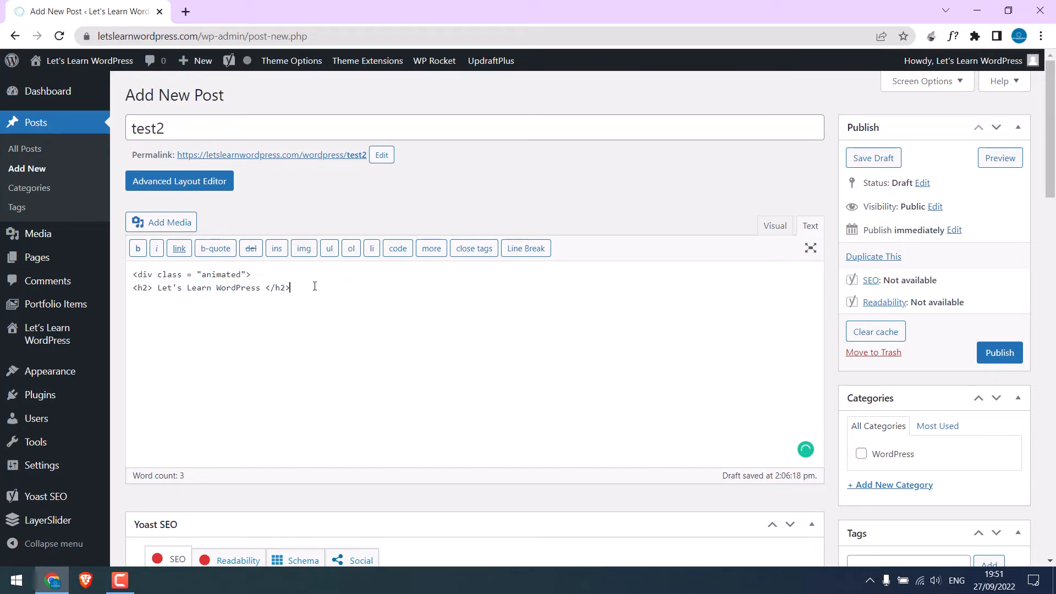
{"action": "type", "text": "<h2> Let's Learn WordPress </h2>"}
{"action": "type", "text": "</div>"}
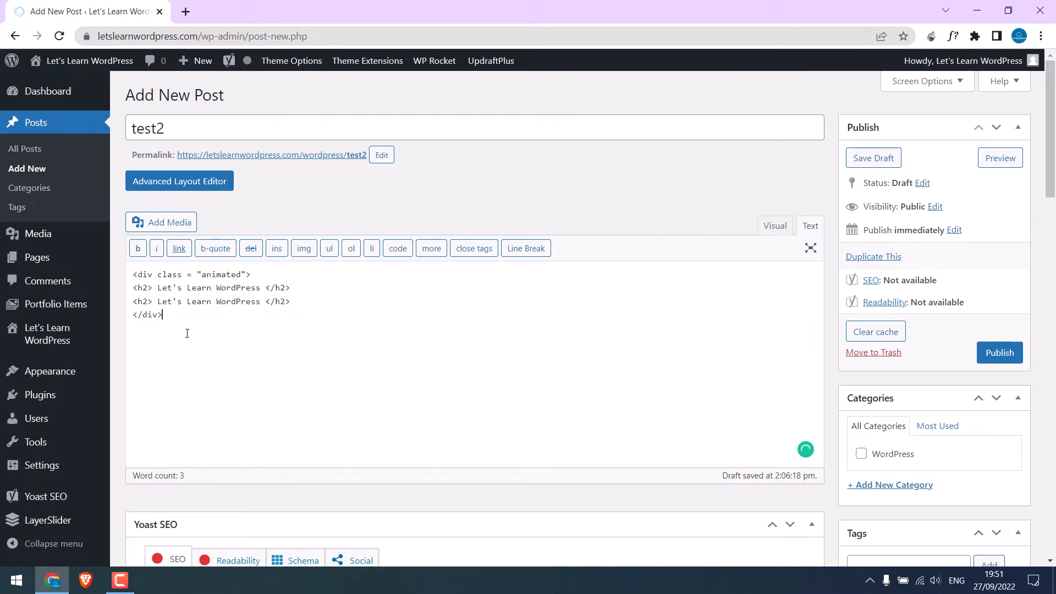
{"action": "double_click", "coordinate": [143, 287]}
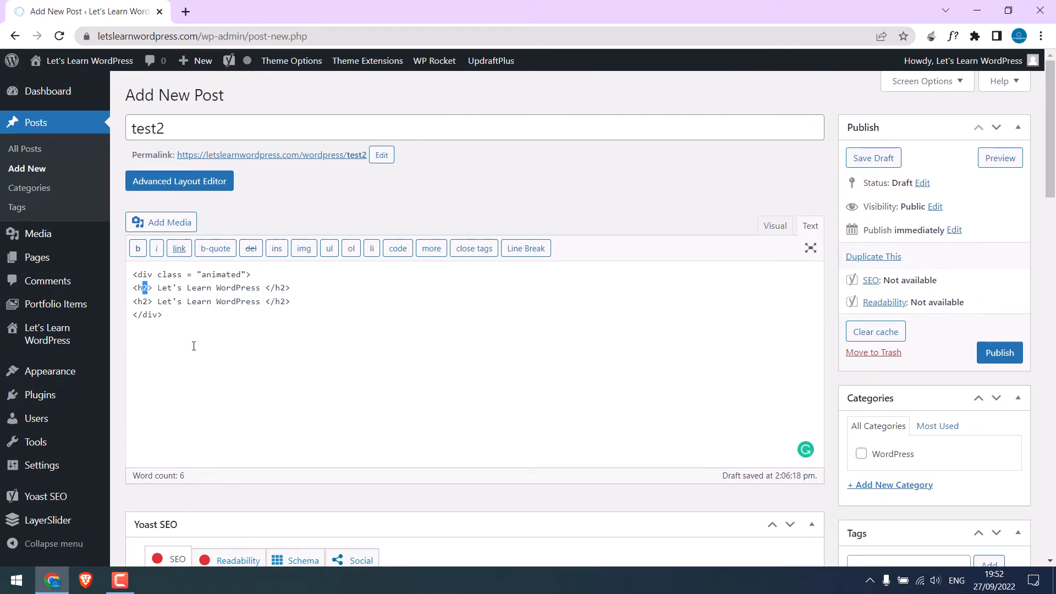
Step: Save the post as a draft and open its permalink in a new tab
{"action": "left_click", "coordinate": [872, 157]}
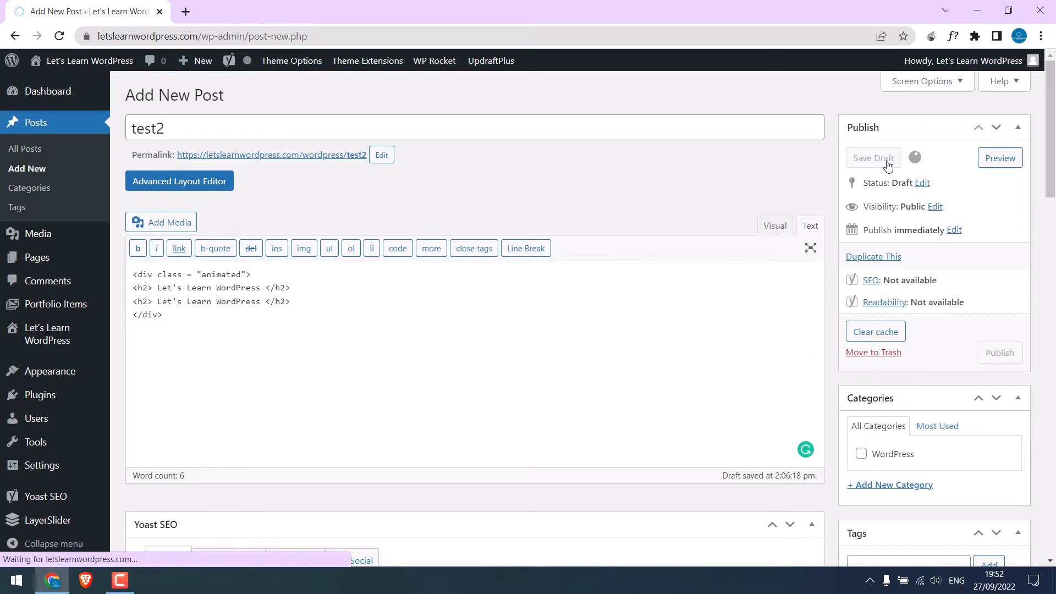
{"action": "left_click", "coordinate": [872, 158]}
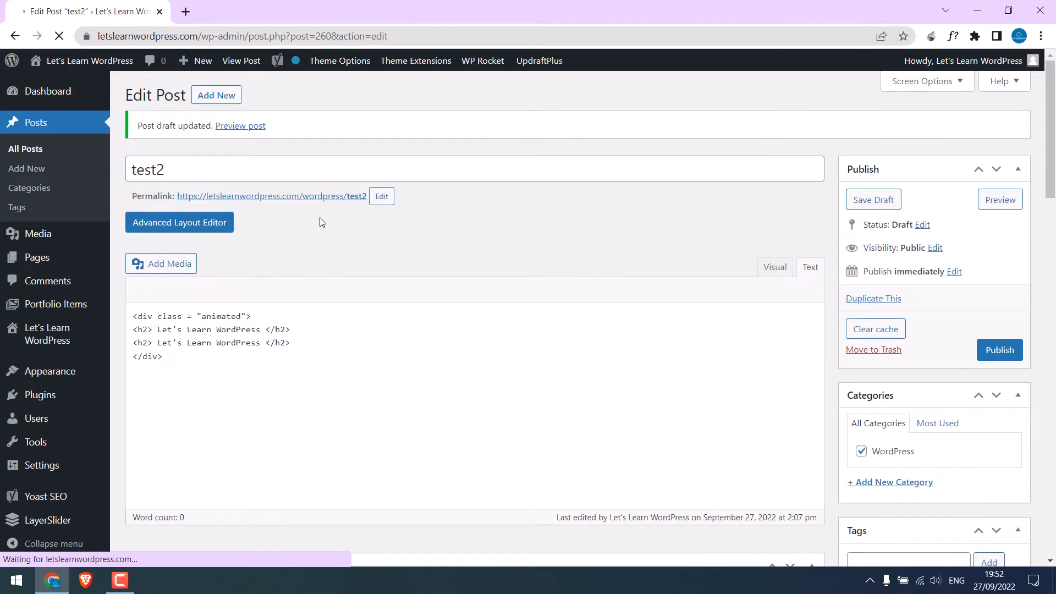
{"action": "right_click", "coordinate": [270, 196]}
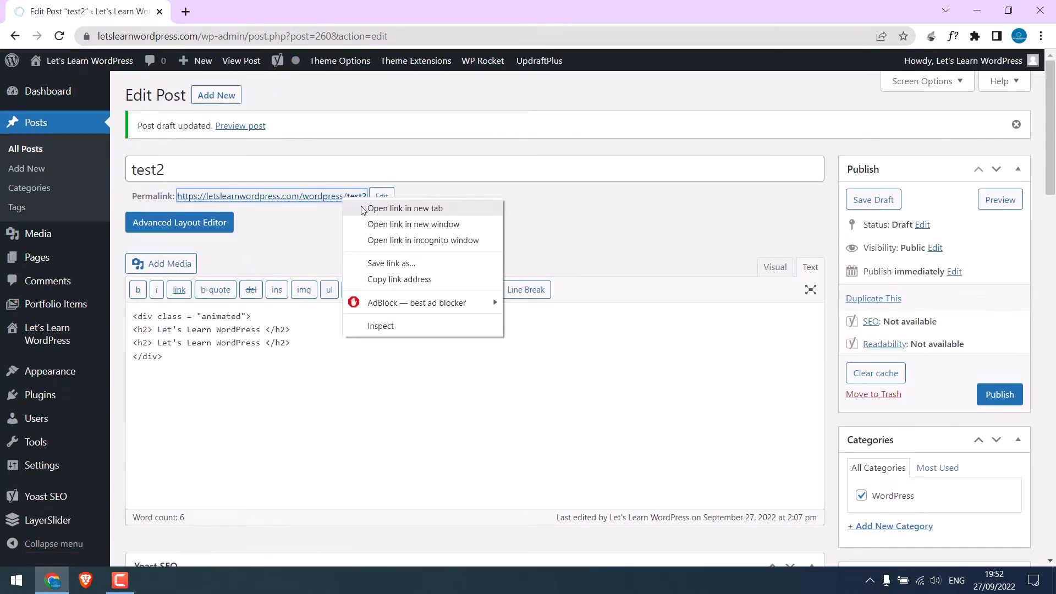
{"action": "left_click", "coordinate": [405, 208]}
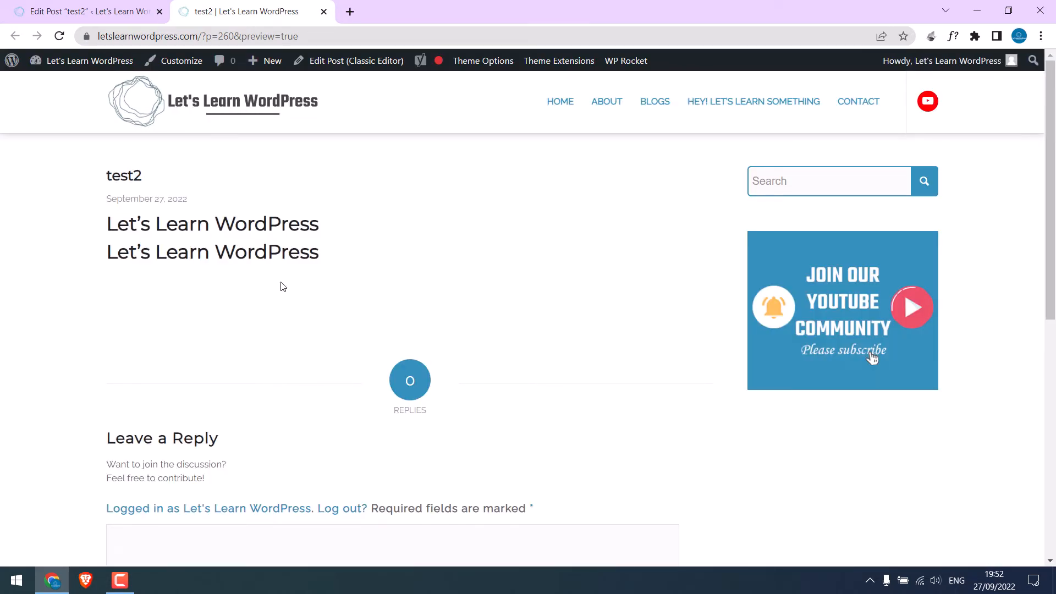
Step: Enter the Customizer's Additional CSS section and dismiss the autosave notice
{"action": "left_click", "coordinate": [181, 60]}
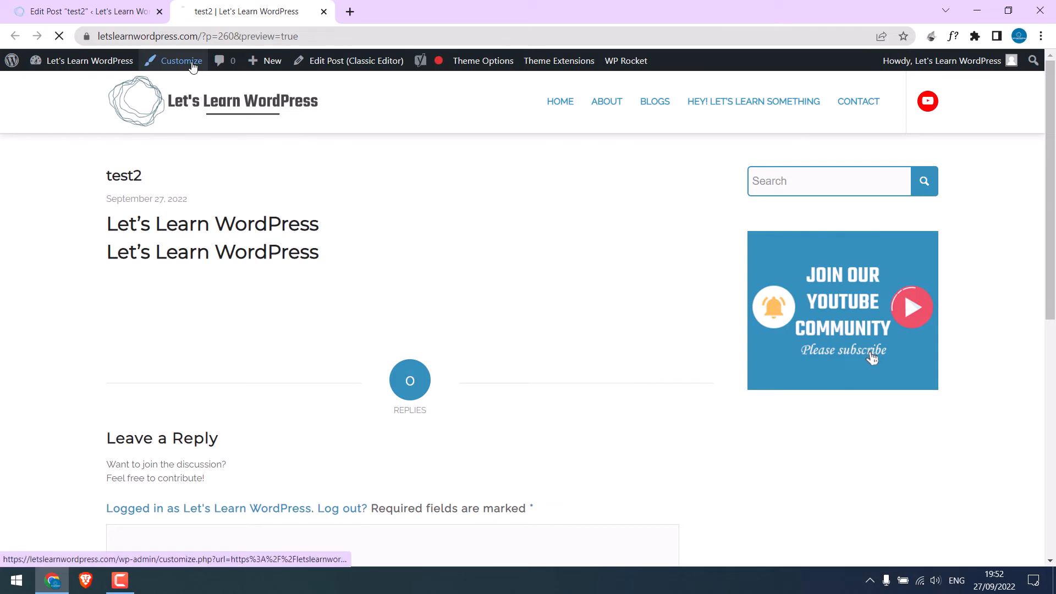
{"action": "left_click", "coordinate": [179, 60]}
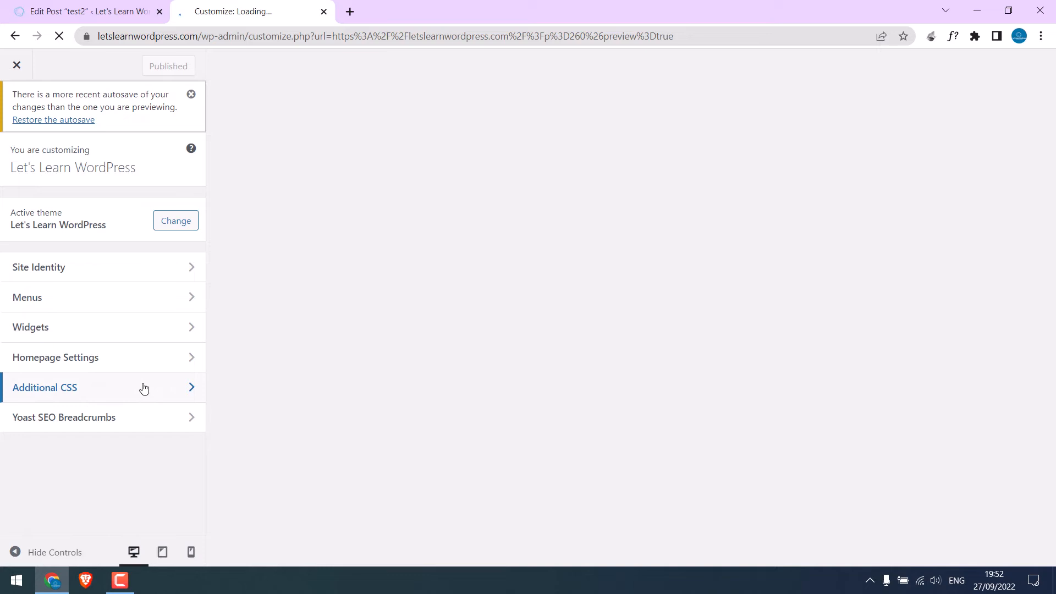
{"action": "left_click", "coordinate": [44, 387]}
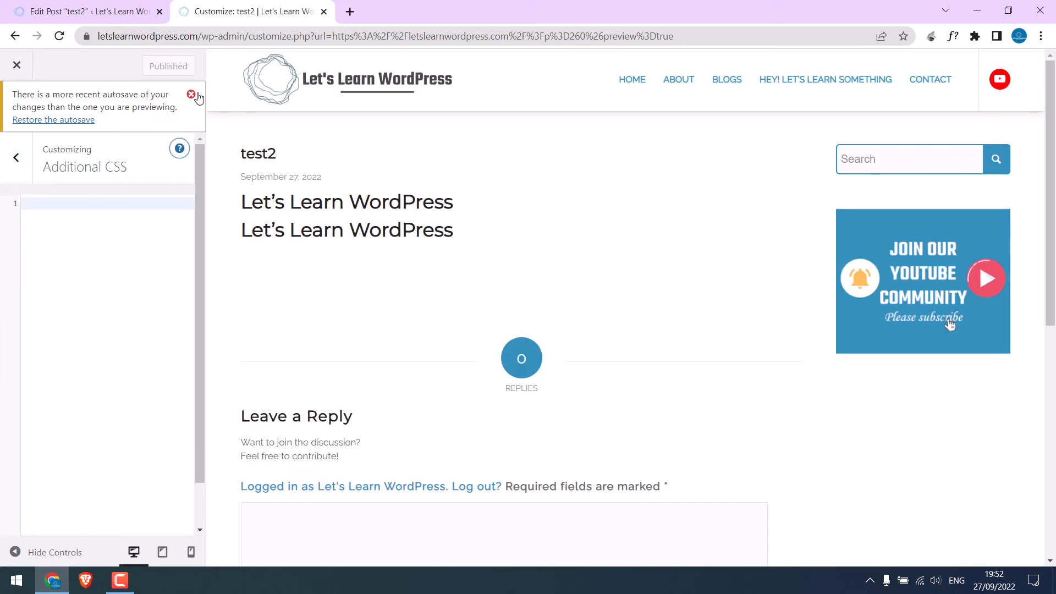
{"action": "left_click", "coordinate": [191, 94]}
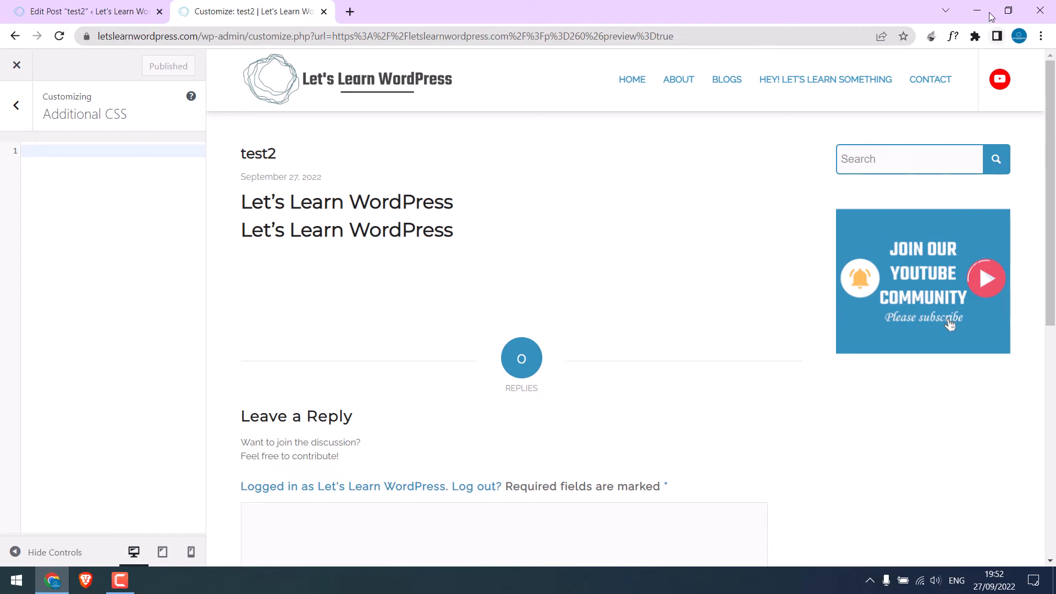
Step: Return to the post editor and select the wrapper class name animated
{"action": "left_click", "coordinate": [976, 10]}
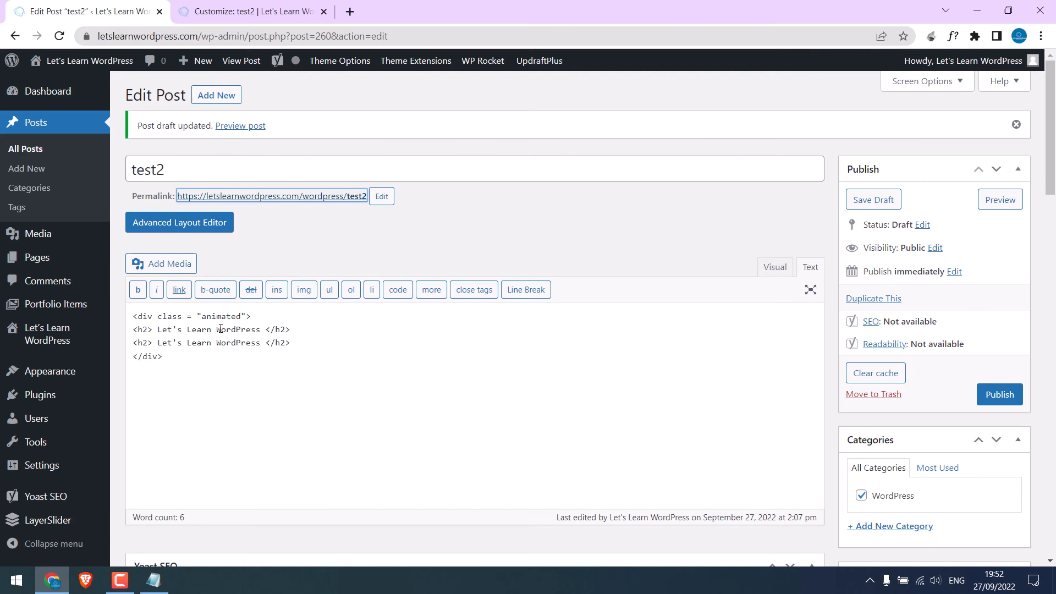
{"action": "double_click", "coordinate": [221, 316]}
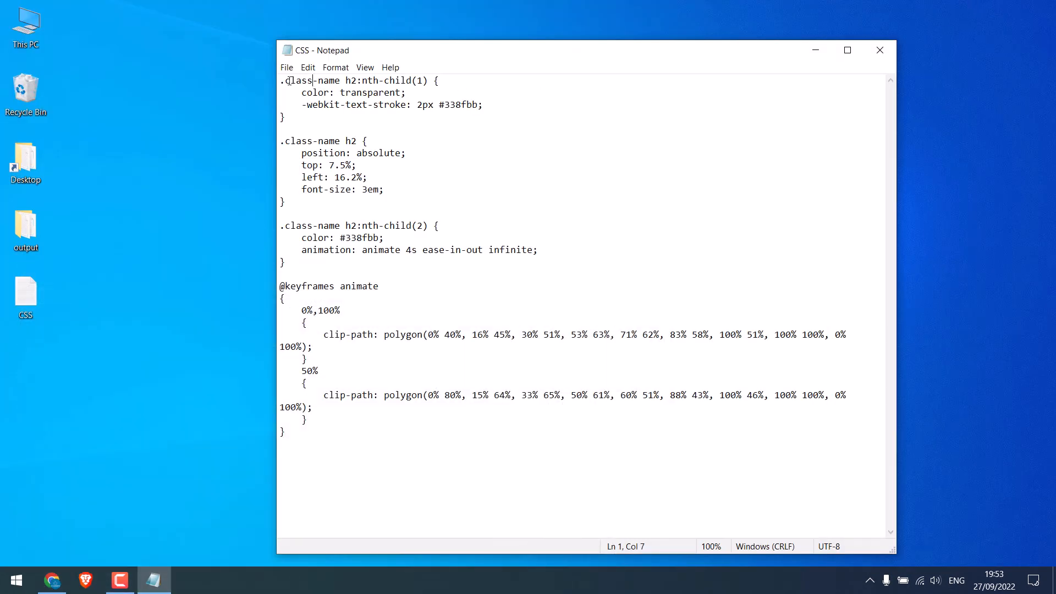
Step: Replace the class-name placeholder with animated in all three h2 selectors
{"action": "type", "text": "animated"}
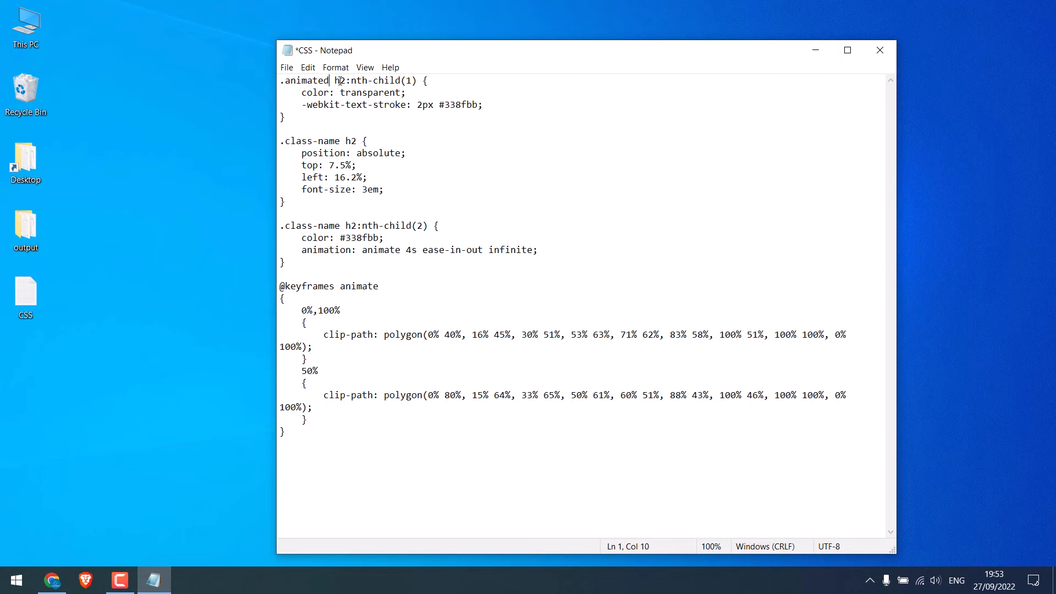
{"action": "double_click", "coordinate": [287, 140]}
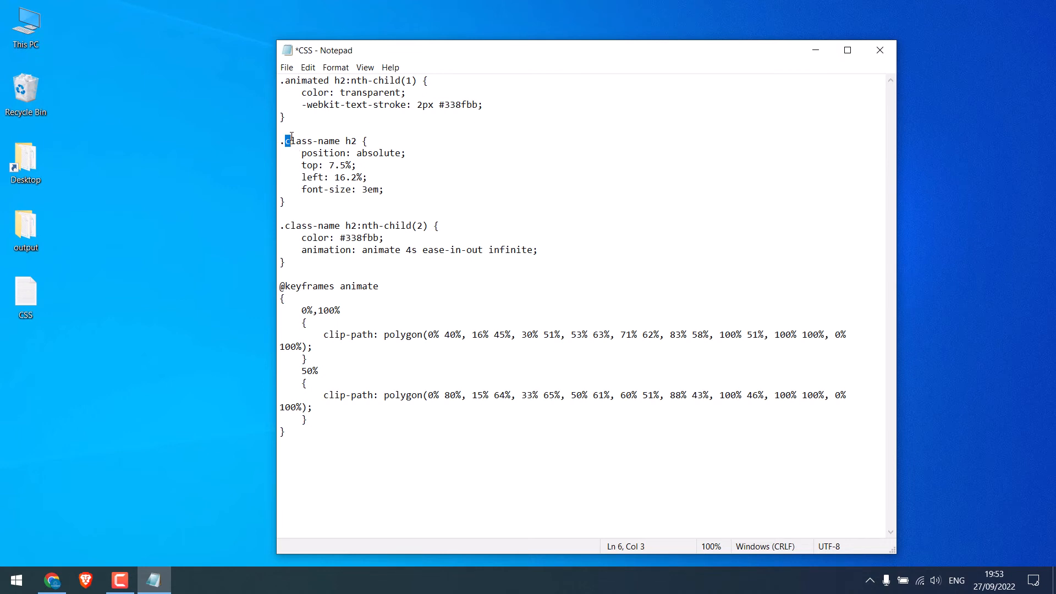
{"action": "type", "text": "animated"}
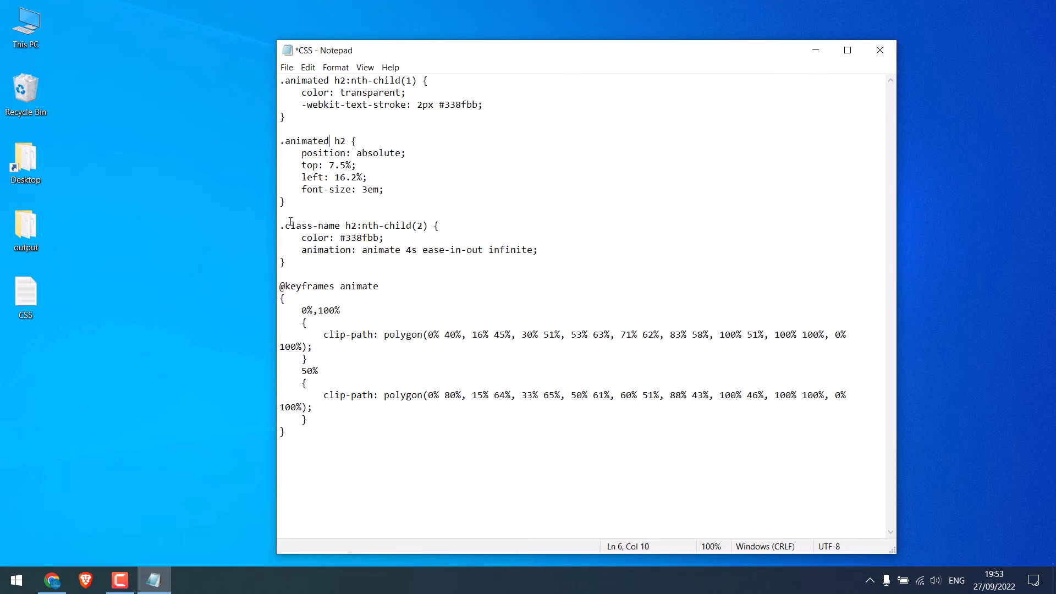
{"action": "double_click", "coordinate": [312, 225]}
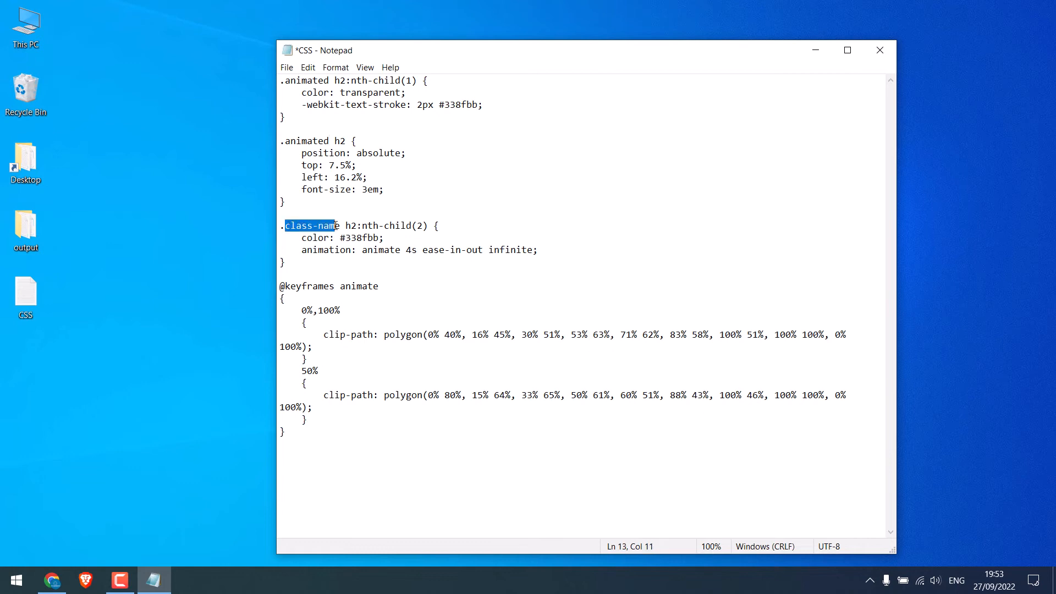
{"action": "key", "text": "shift+Right"}
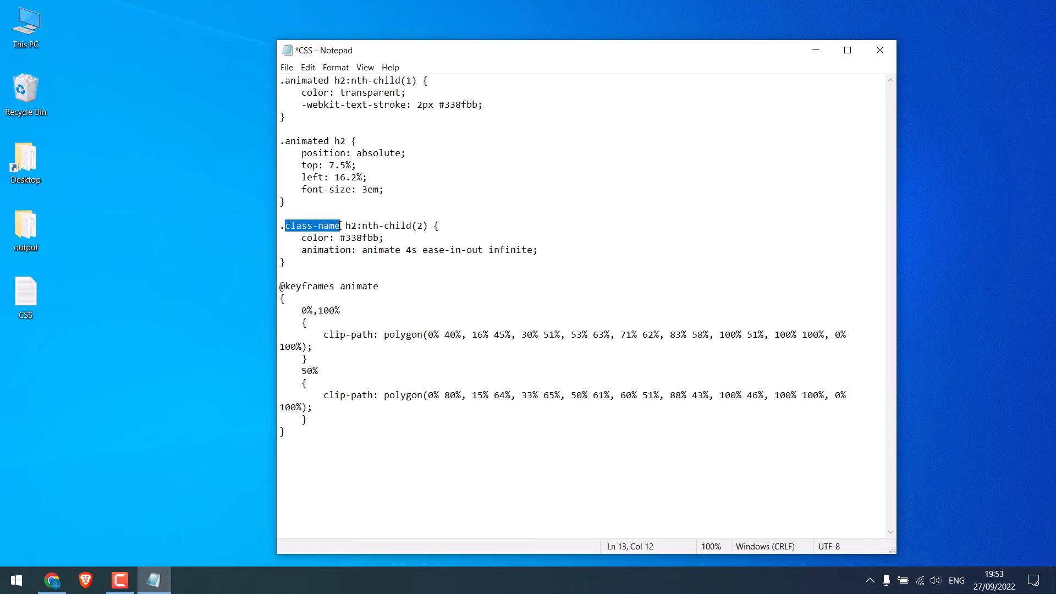
{"action": "type", "text": "animated"}
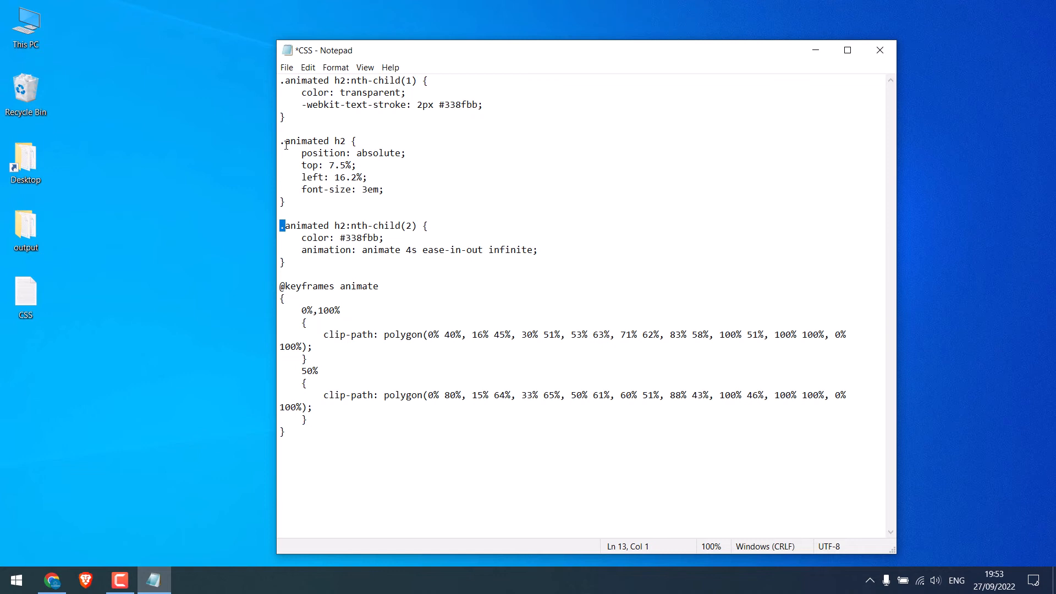
Step: Select and copy the whole Notepad stylesheet
{"action": "left_click", "coordinate": [282, 80]}
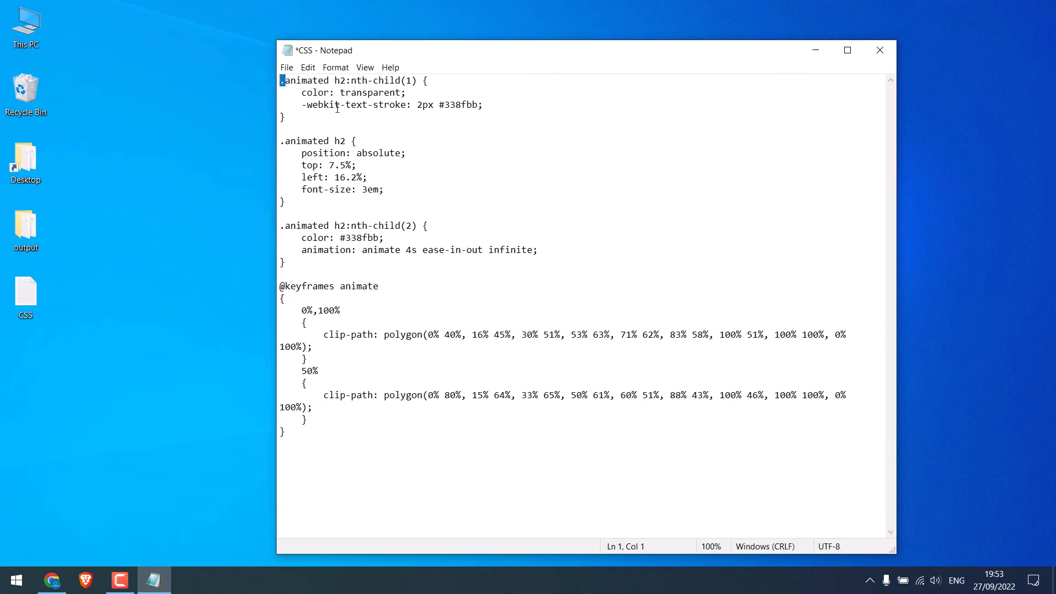
{"action": "double_click", "coordinate": [339, 141]}
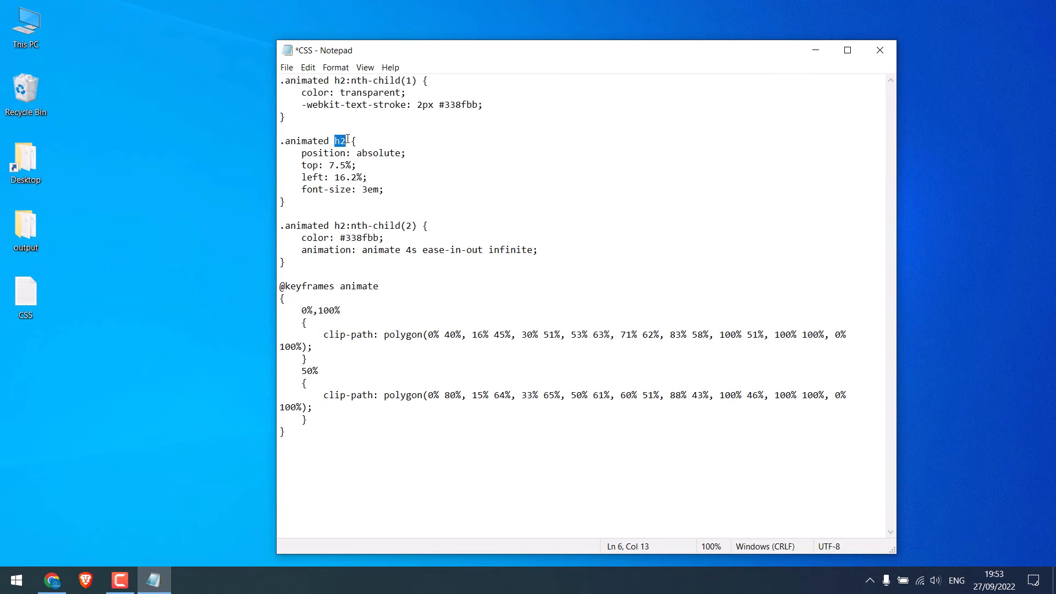
{"action": "left_click", "coordinate": [342, 141]}
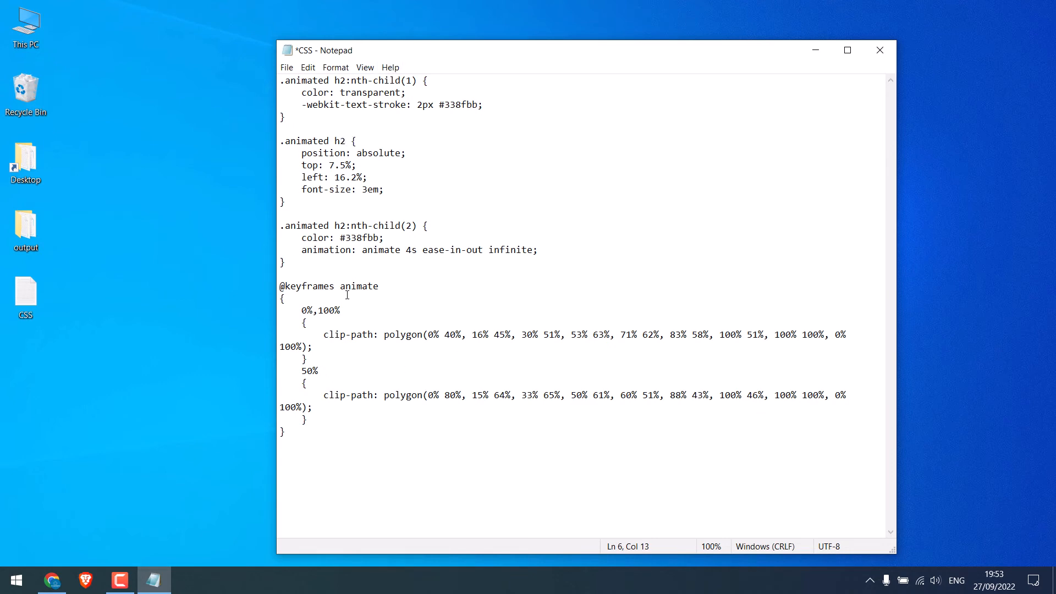
{"action": "key", "text": "ctrl+a"}
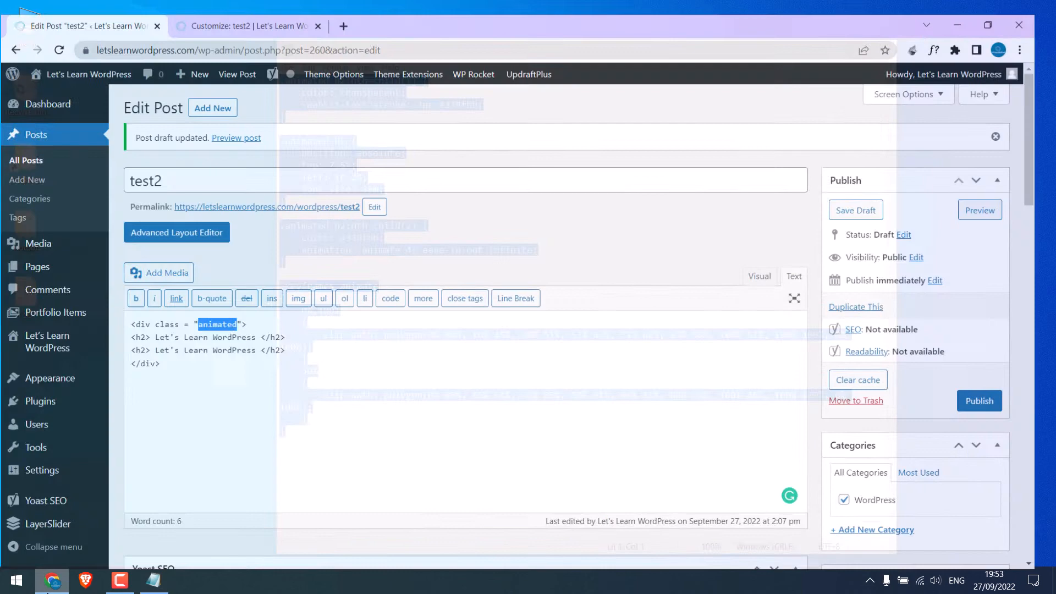
Step: Paste the stylesheet into Additional CSS and set the nth-child(2) heading colour to ffffff
{"action": "left_click", "coordinate": [250, 11]}
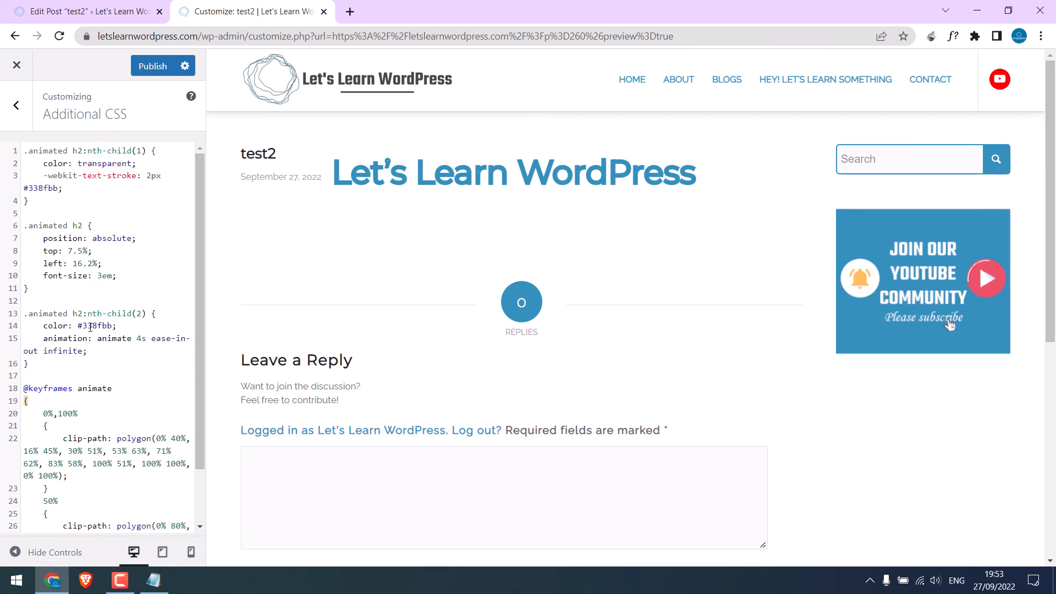
{"action": "double_click", "coordinate": [91, 326]}
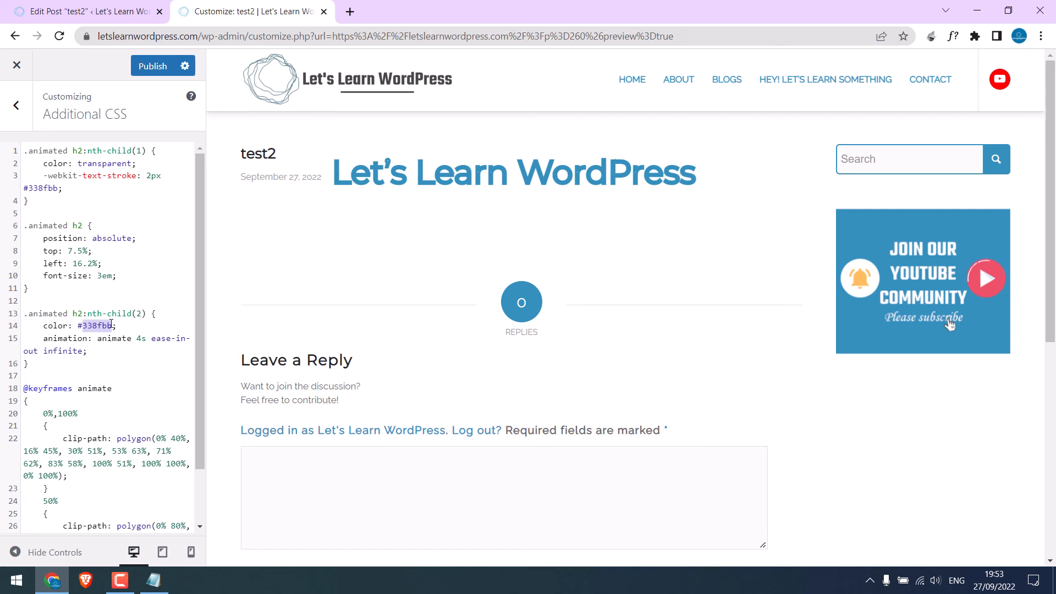
{"action": "type", "text": "ffffff"}
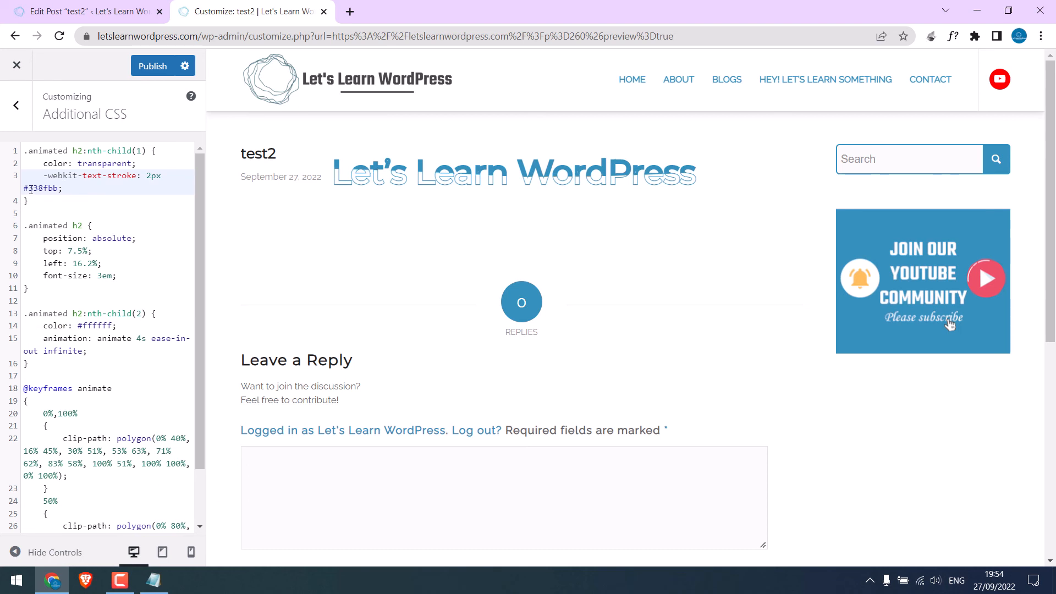
Step: Try #ff0000 for the -webkit-text-stroke colour, then restore #338fbb
{"action": "double_click", "coordinate": [40, 188]}
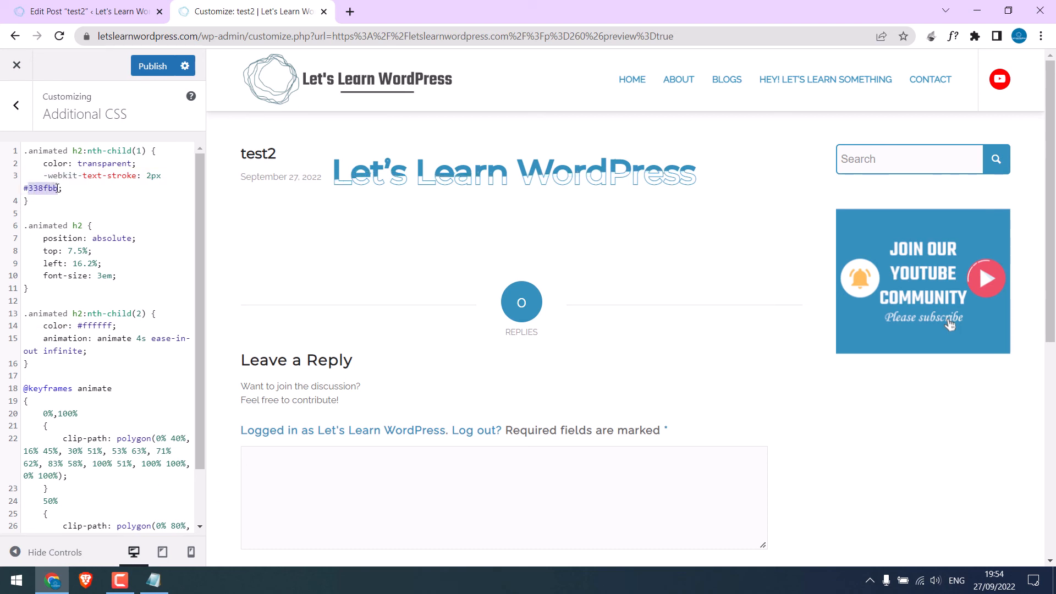
{"action": "type", "text": "#ff0000"}
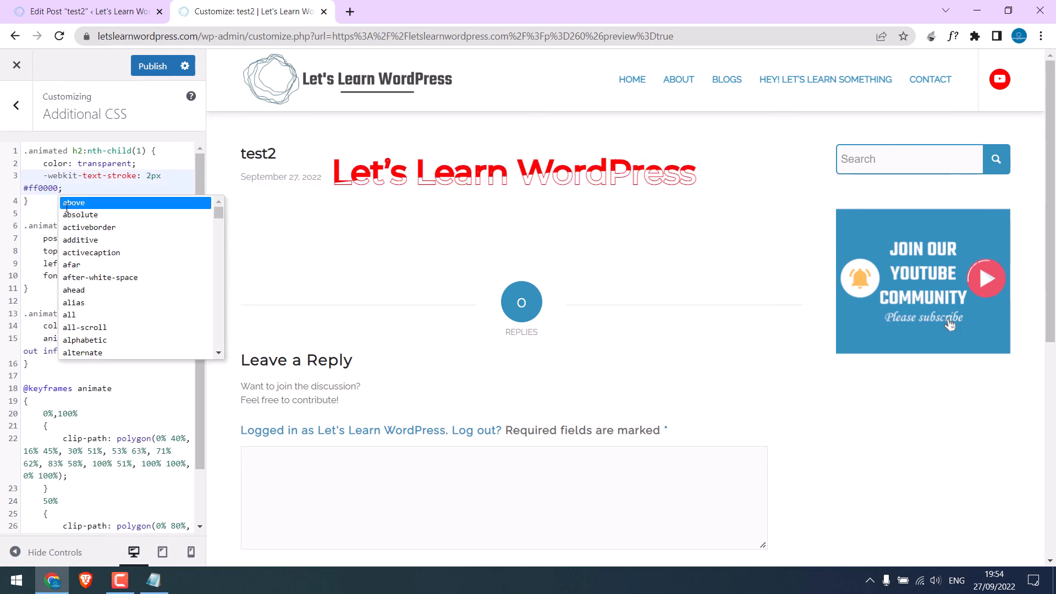
{"action": "left_click", "coordinate": [86, 193]}
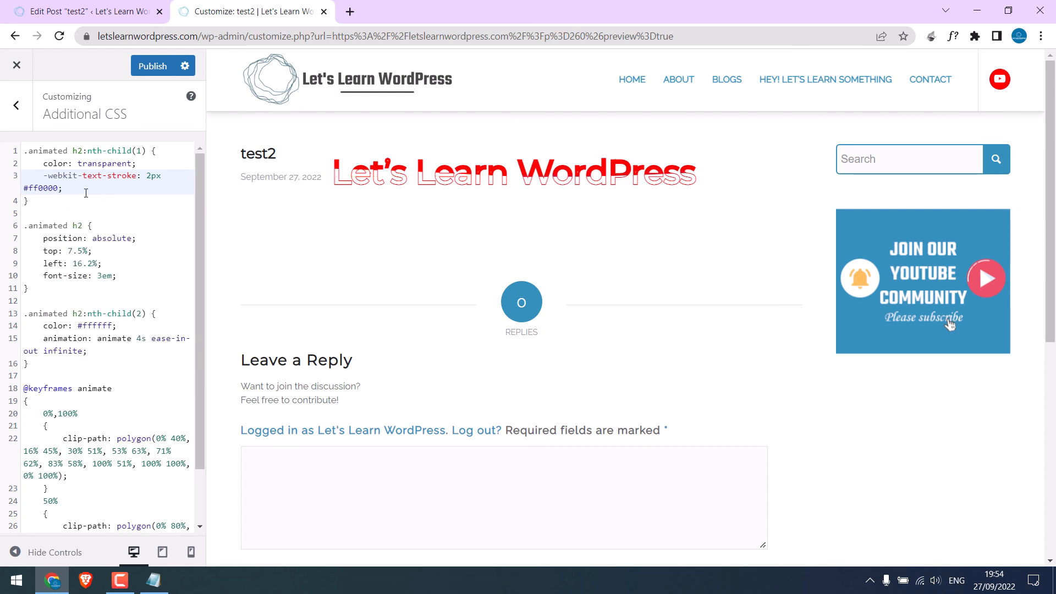
{"action": "type", "text": "#338fbb"}
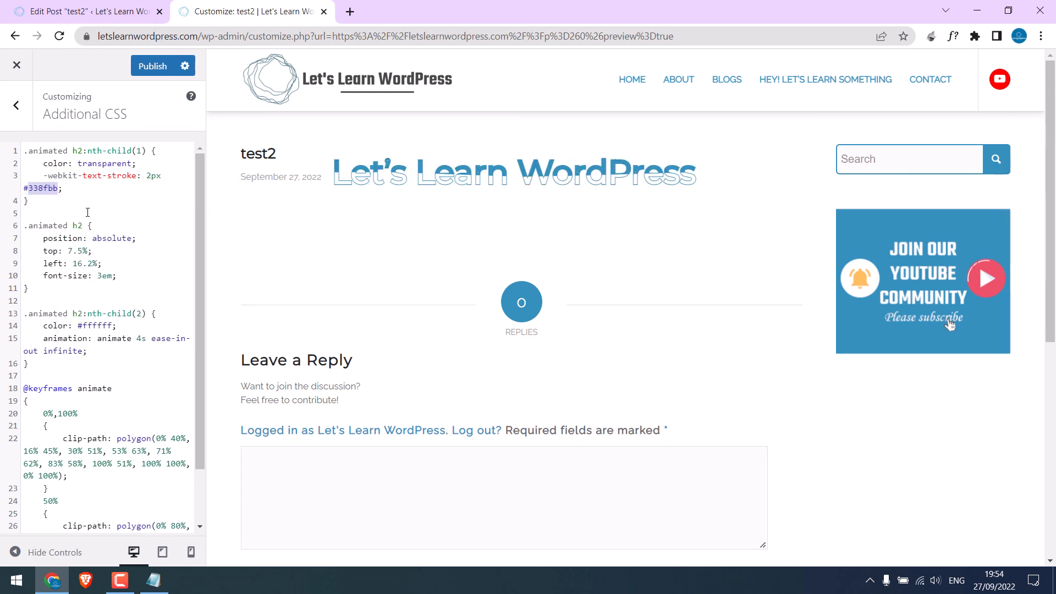
Step: Publish the Additional CSS and view the test2 post preview with the blue outlined heading
{"action": "left_click", "coordinate": [152, 65]}
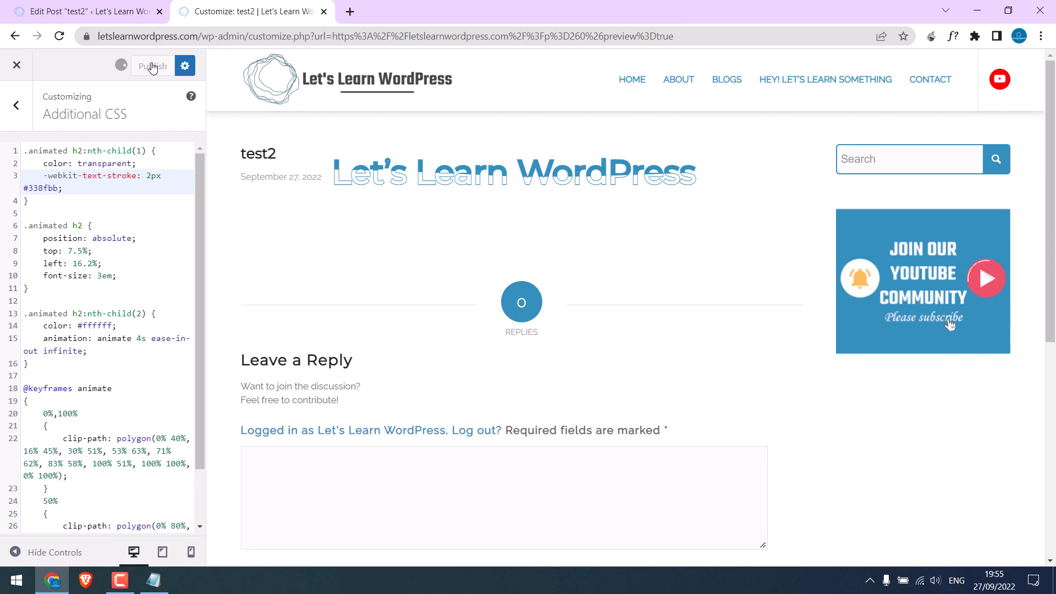
{"action": "left_click", "coordinate": [153, 65]}
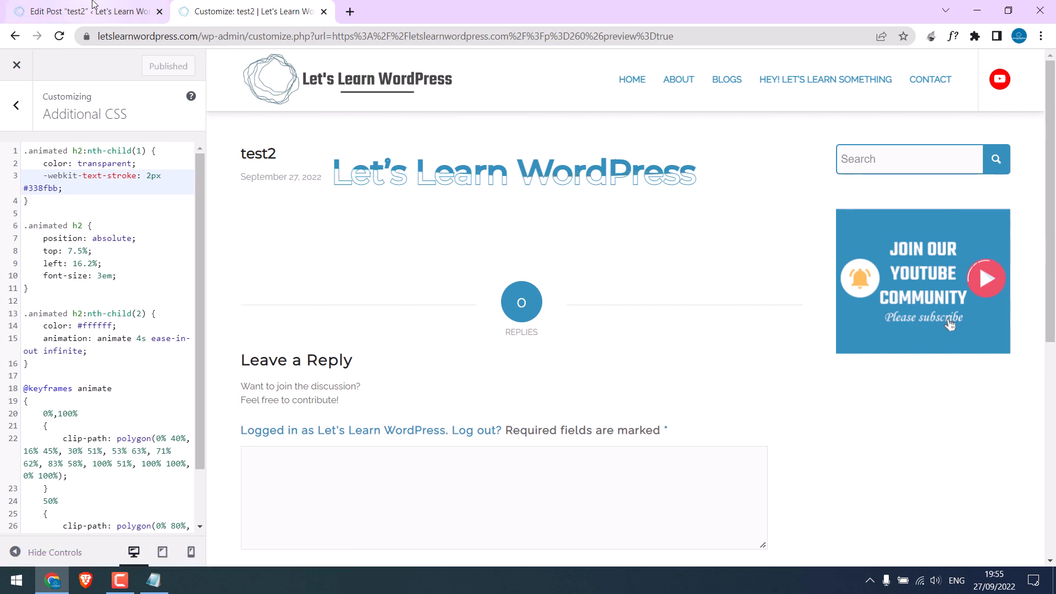
{"action": "left_click", "coordinate": [80, 11]}
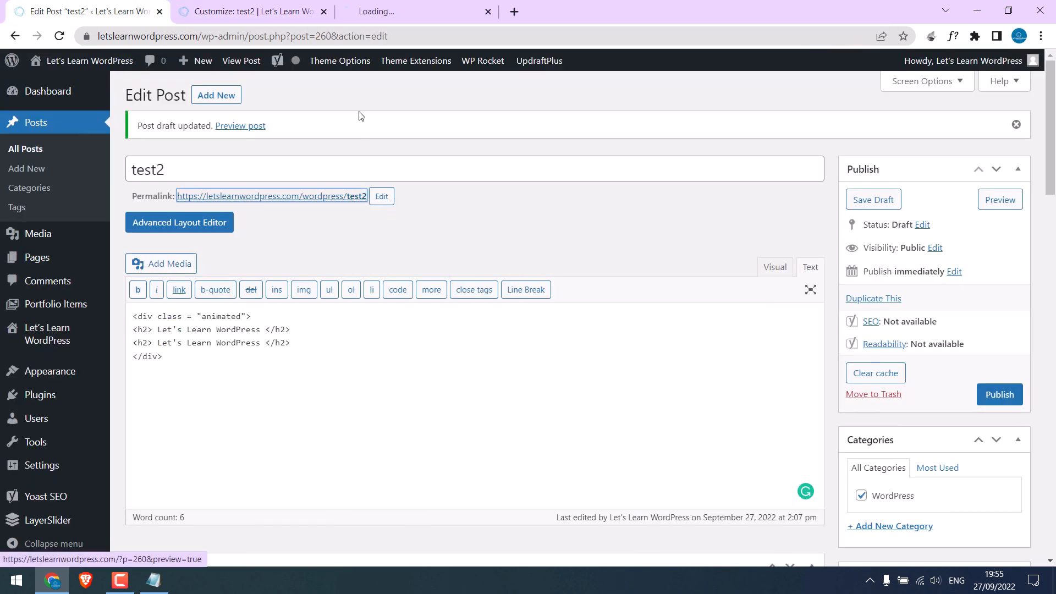
{"action": "left_click", "coordinate": [250, 11]}
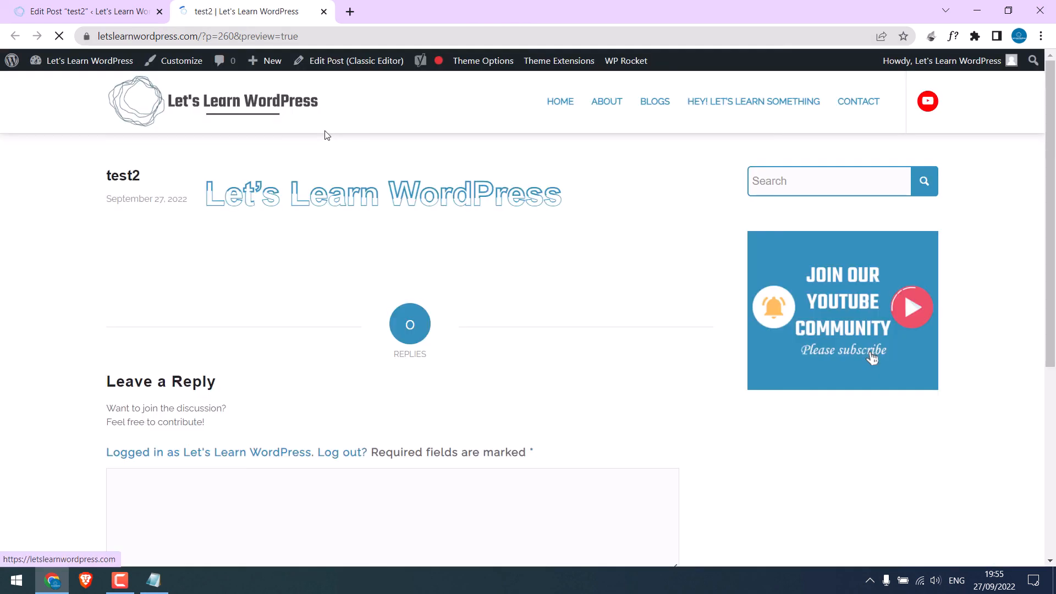